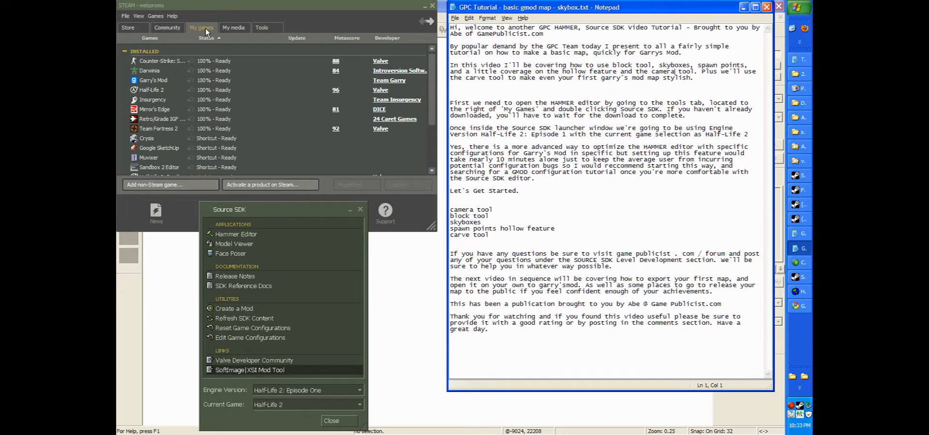
Show Steam's installed tools list and place the Source SDK launcher beside the notes
left_click(260, 27)
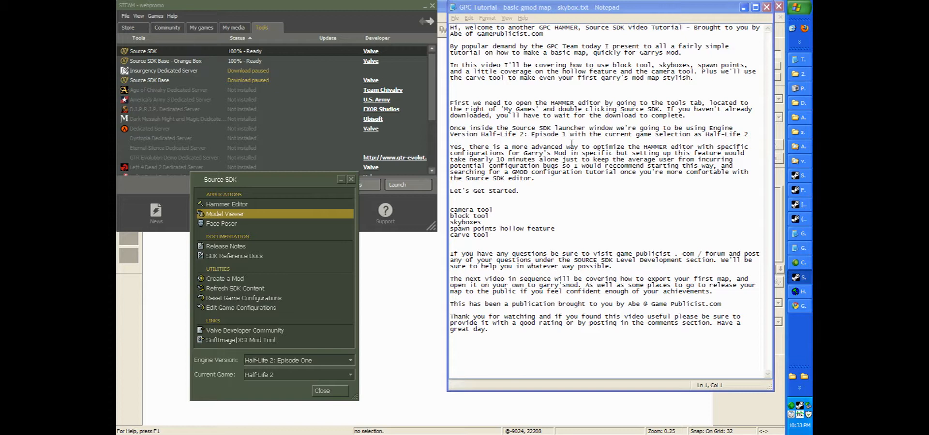
left_click_drag(220, 180, 294, 163)
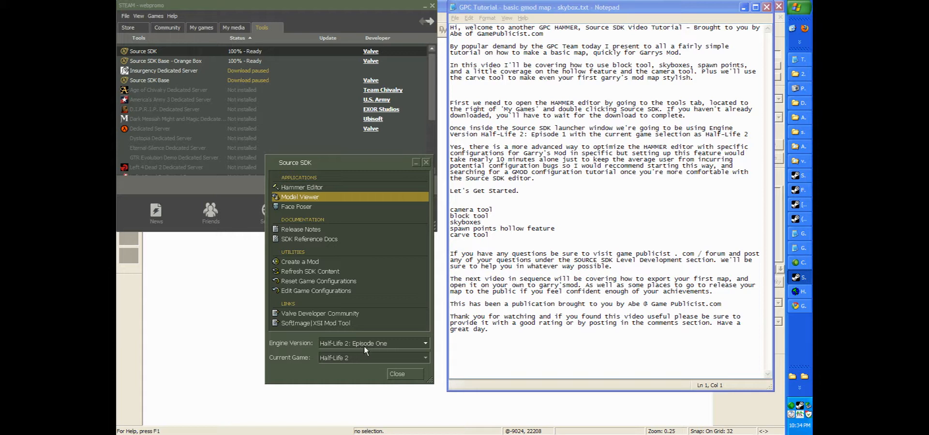
mouse_move(361, 349)
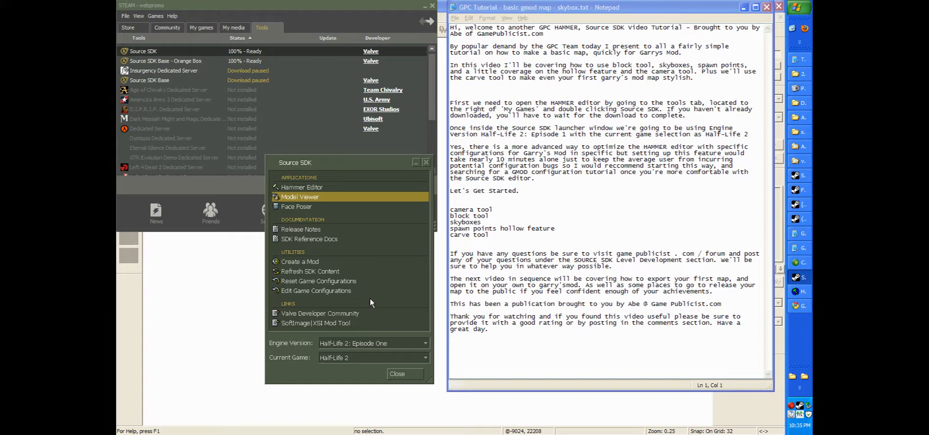
mouse_move(354, 299)
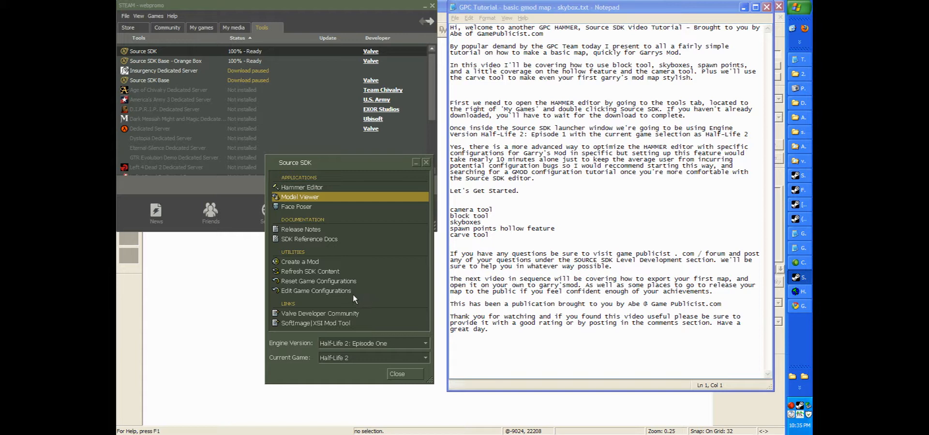
mouse_move(350, 297)
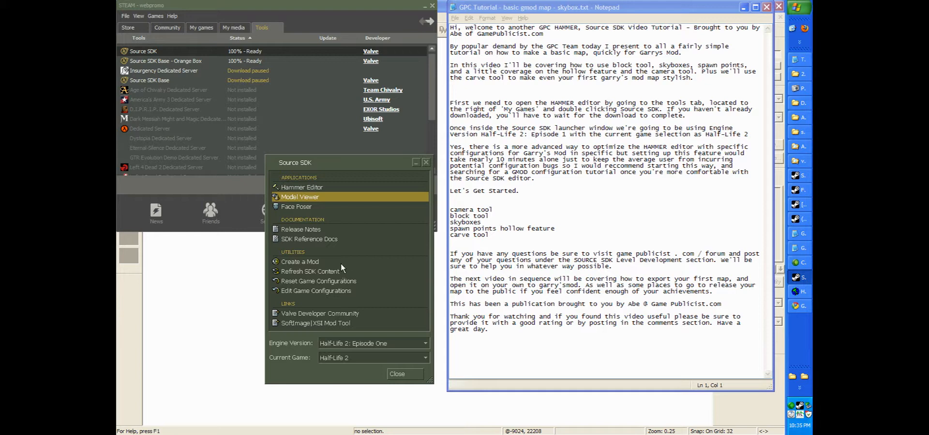
mouse_move(302, 187)
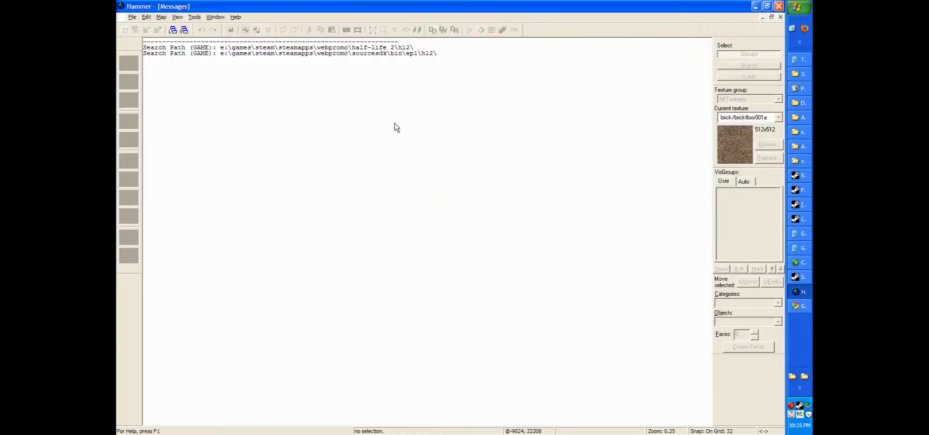
mouse_move(737, 208)
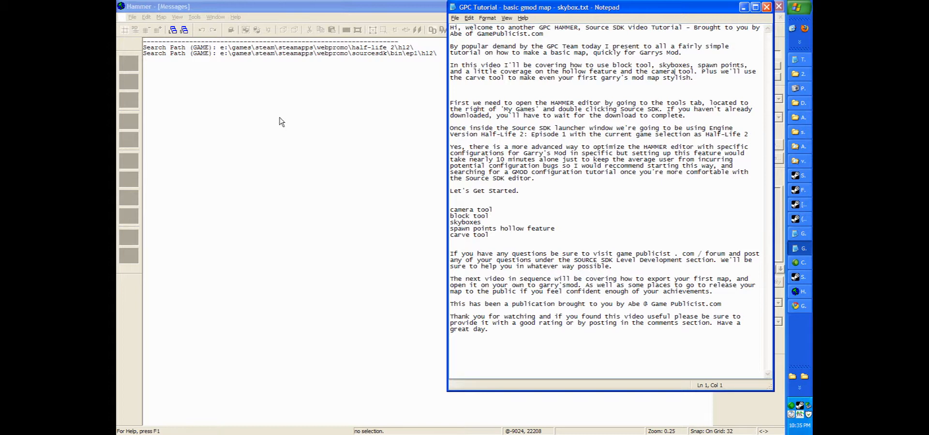
Bring Hammer forward and create a new empty untitled map
left_click(133, 16)
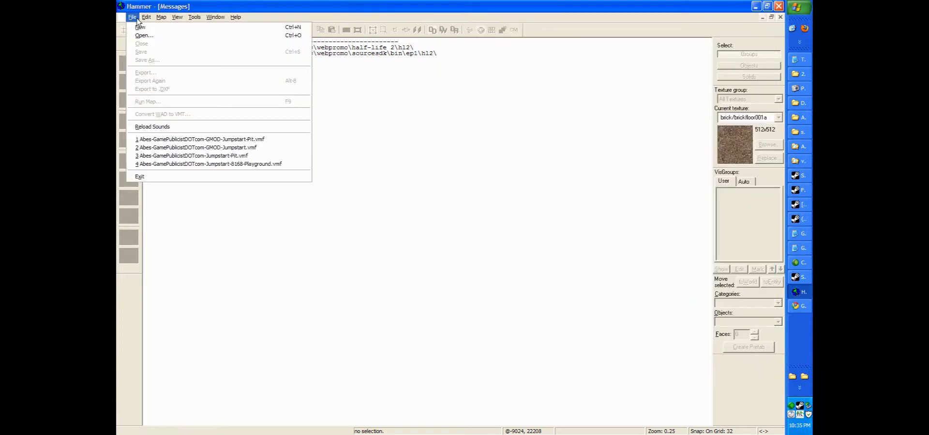
left_click(140, 27)
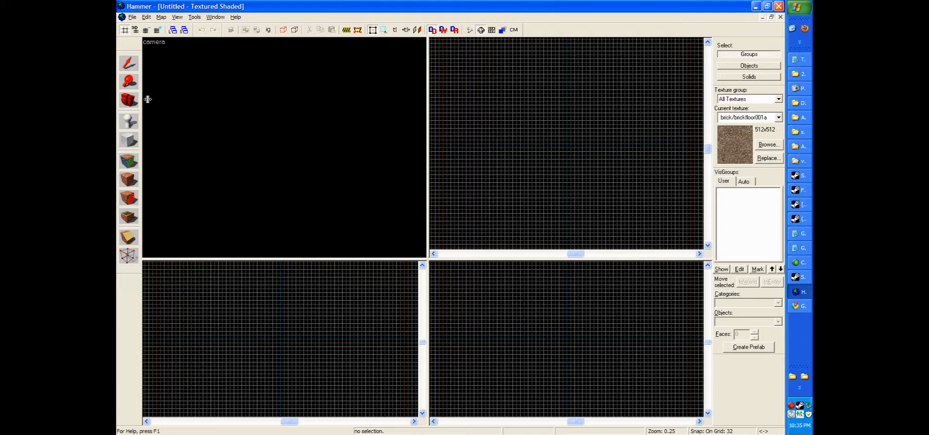
mouse_move(213, 103)
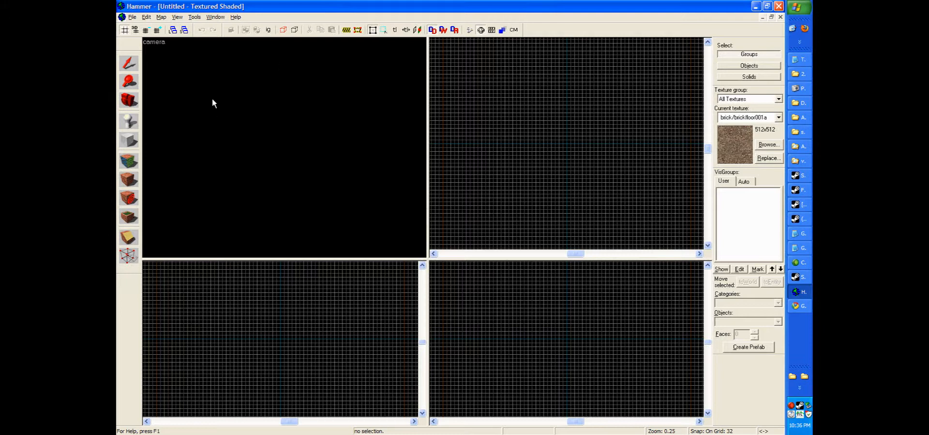
Switch the 3D view to Shaded Textured Polygons rendering
left_click(161, 16)
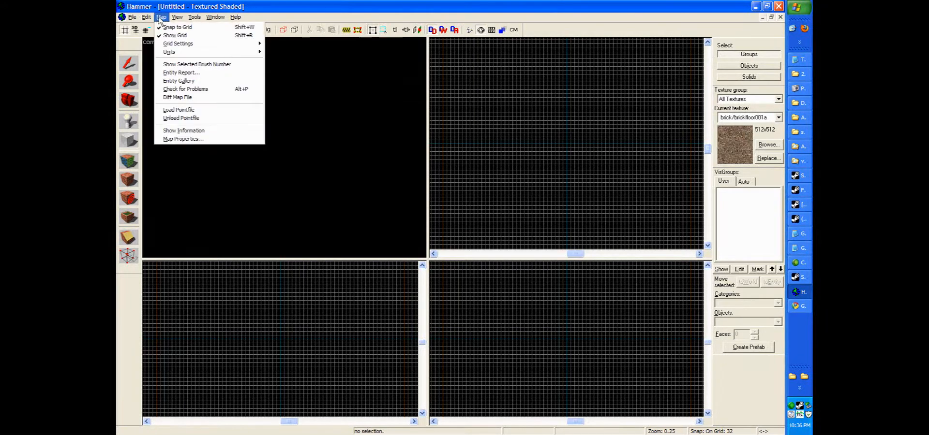
left_click(176, 16)
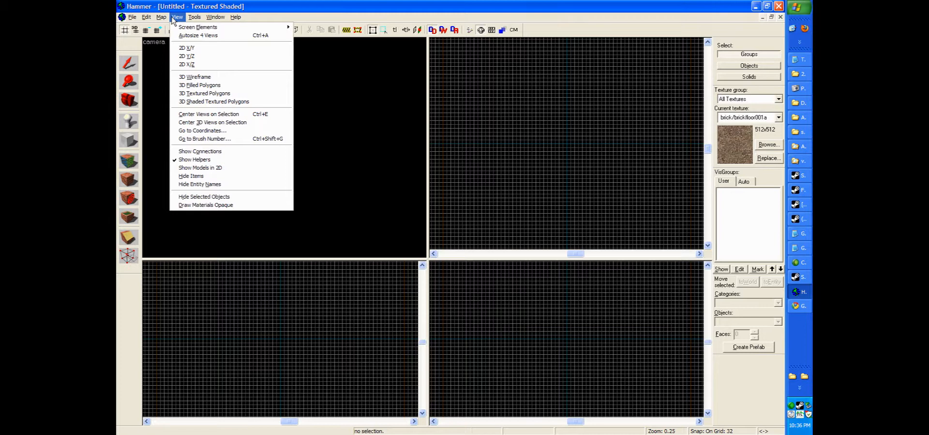
mouse_move(213, 101)
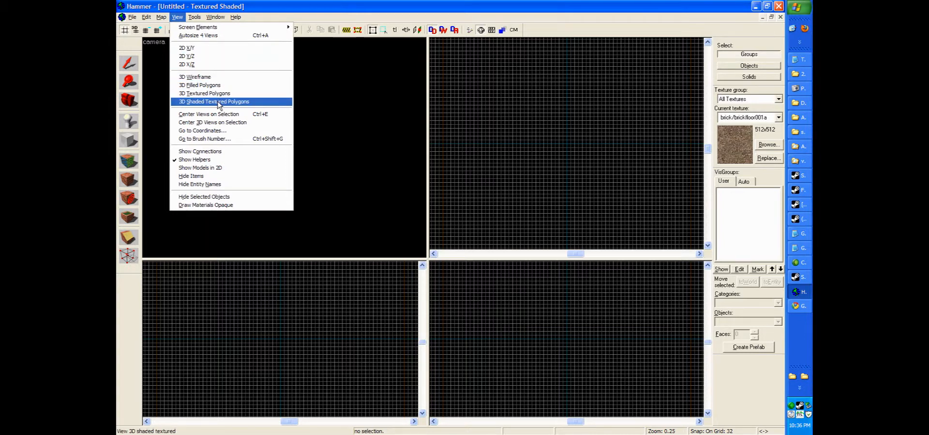
left_click(216, 102)
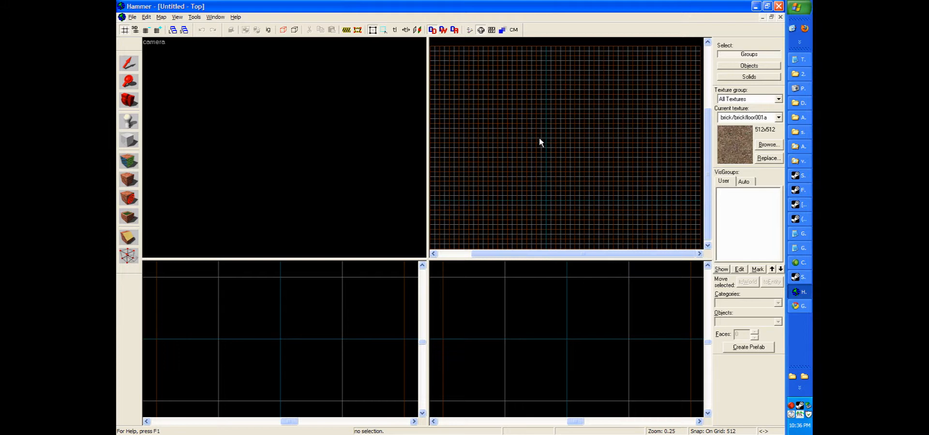
mouse_move(528, 144)
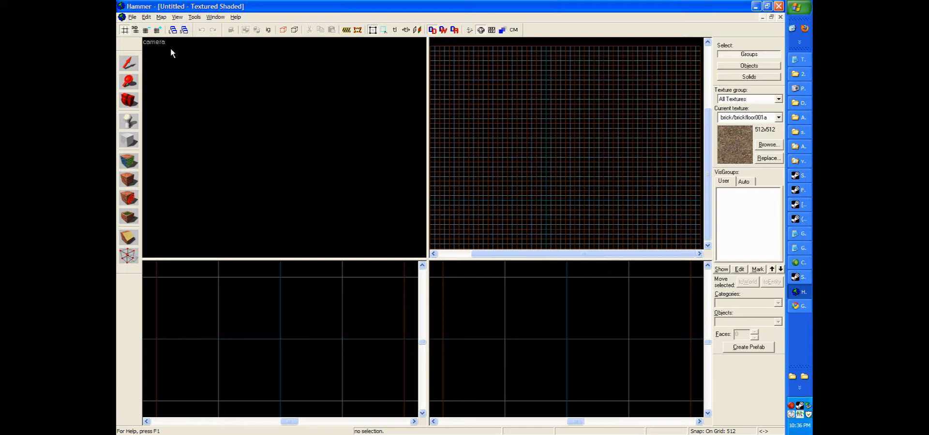
mouse_move(148, 46)
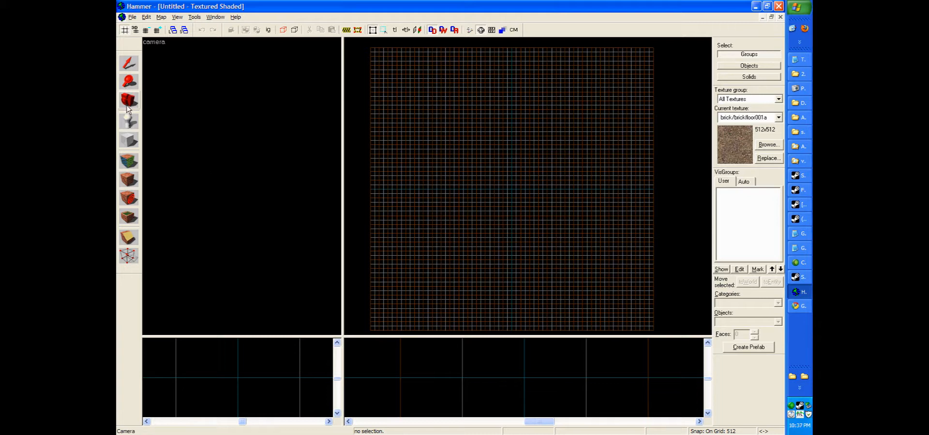
Draw a huge block brush about 31,744 units wide across the Top view grid
left_click(128, 141)
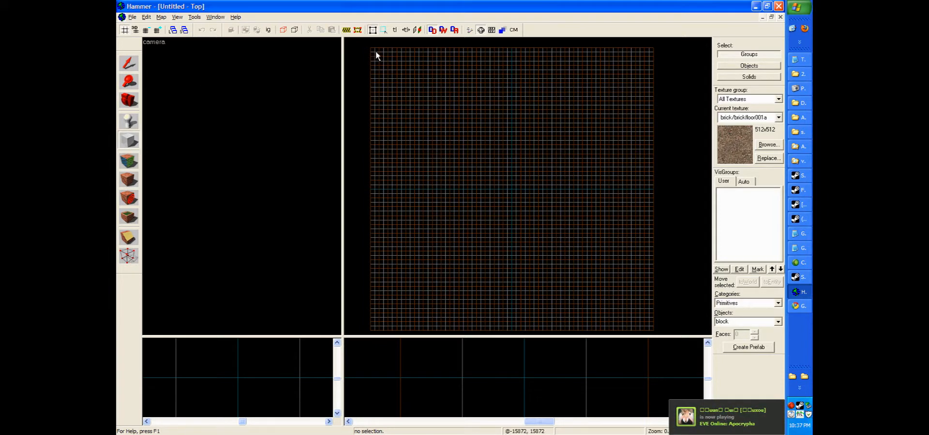
left_click_drag(377, 54, 529, 147)
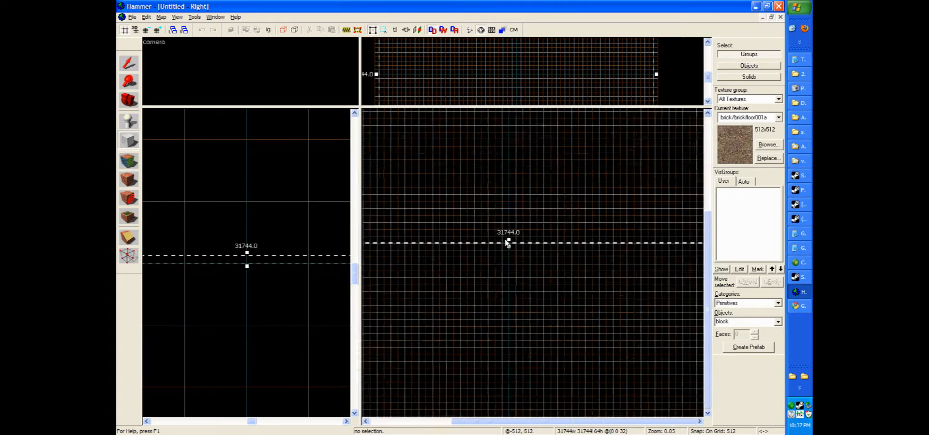
scroll("down", 3)
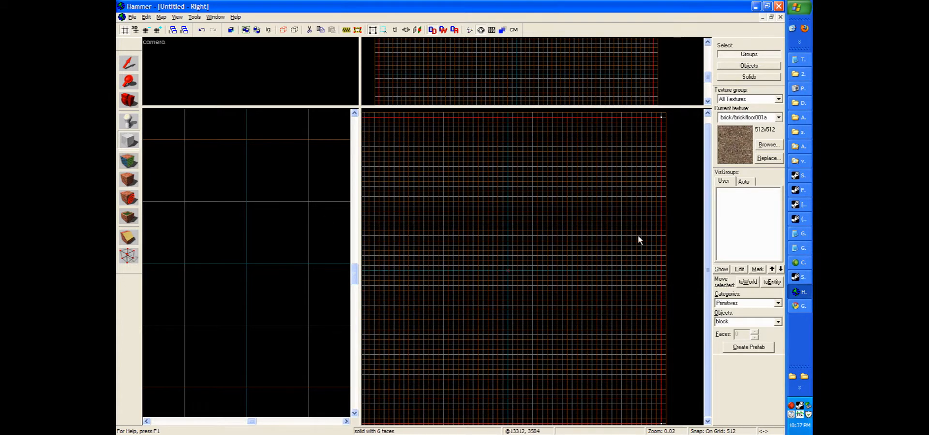
mouse_move(569, 272)
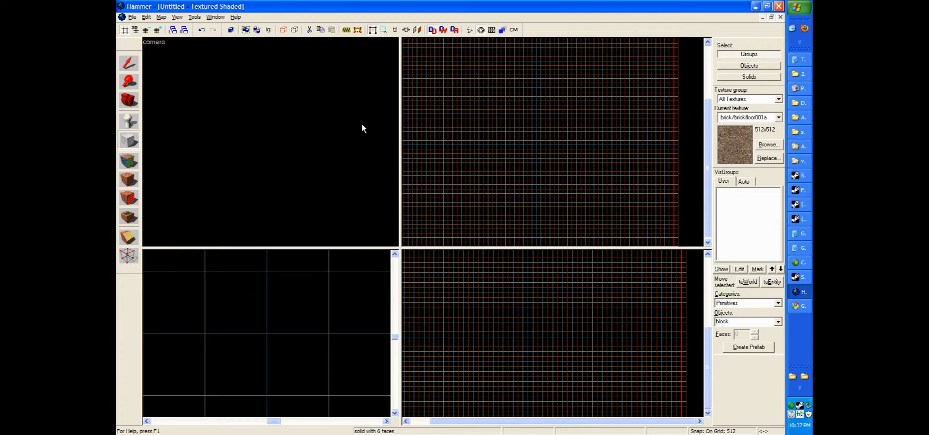
Make the block hollow outward with a wall thickness of -16 units
left_click(177, 17)
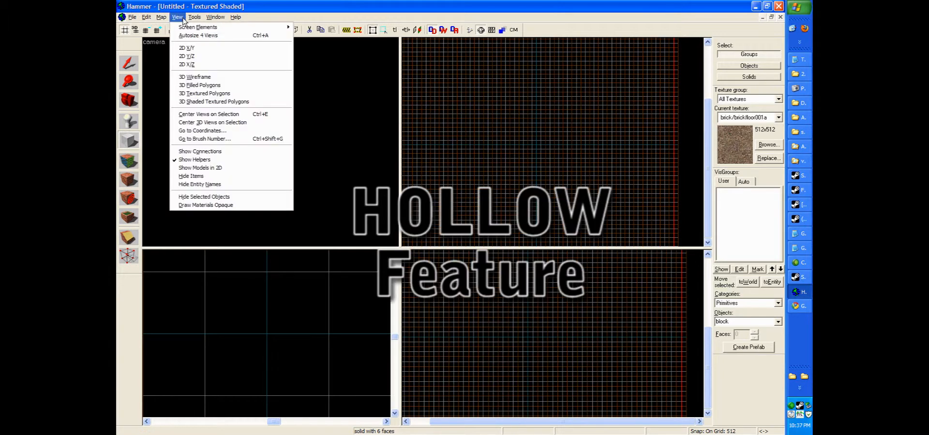
left_click(193, 17)
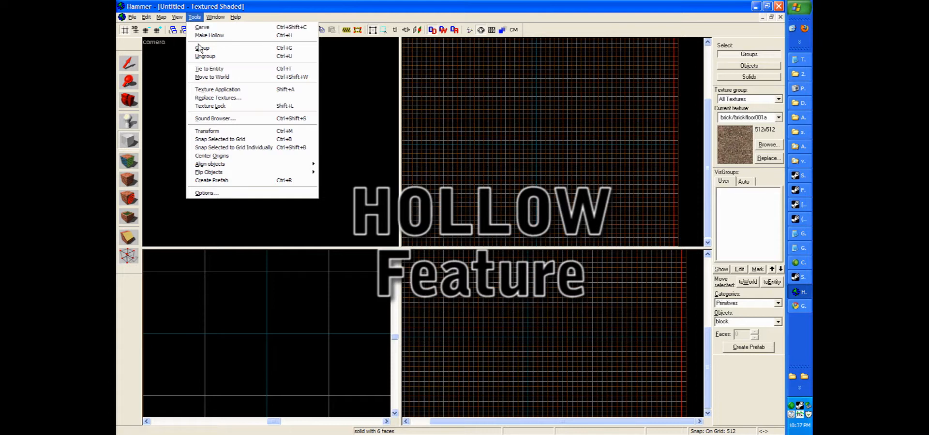
mouse_move(209, 35)
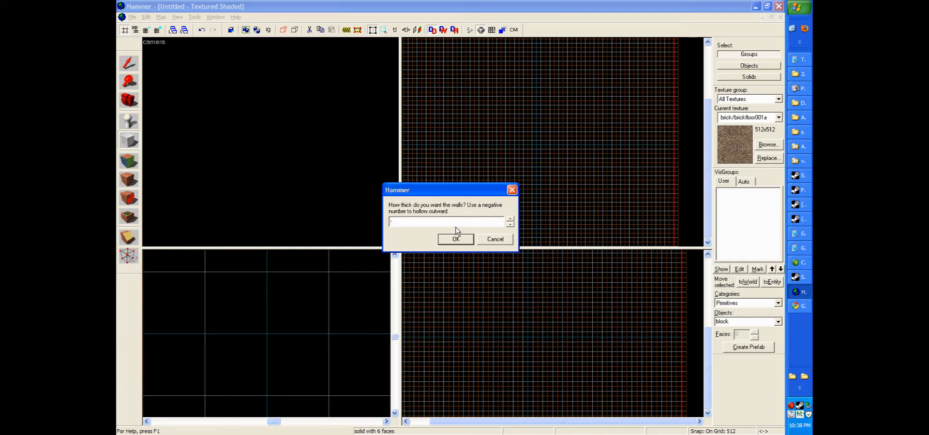
type("-16")
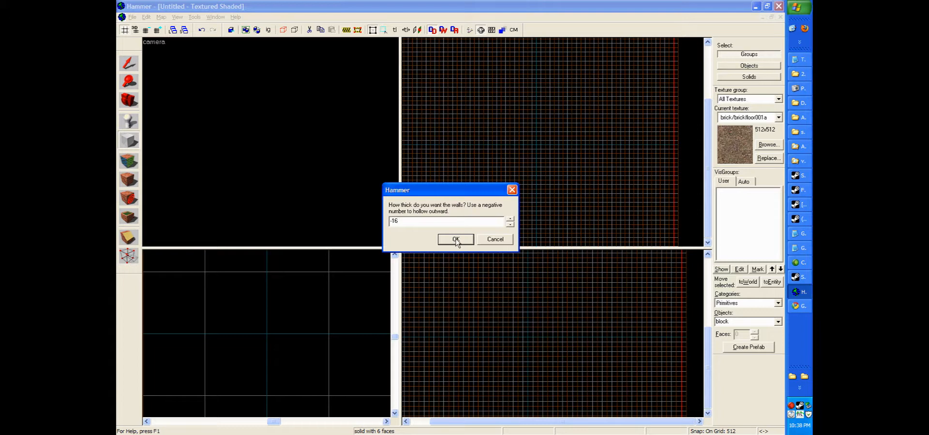
mouse_move(647, 122)
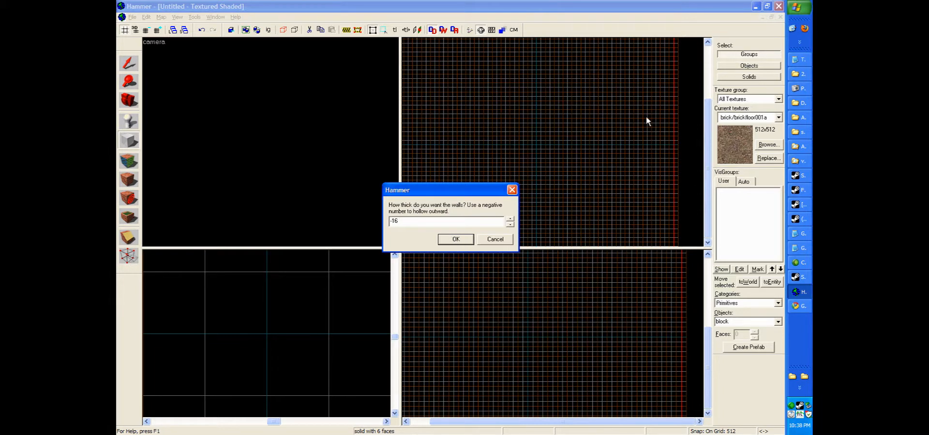
left_click(456, 239)
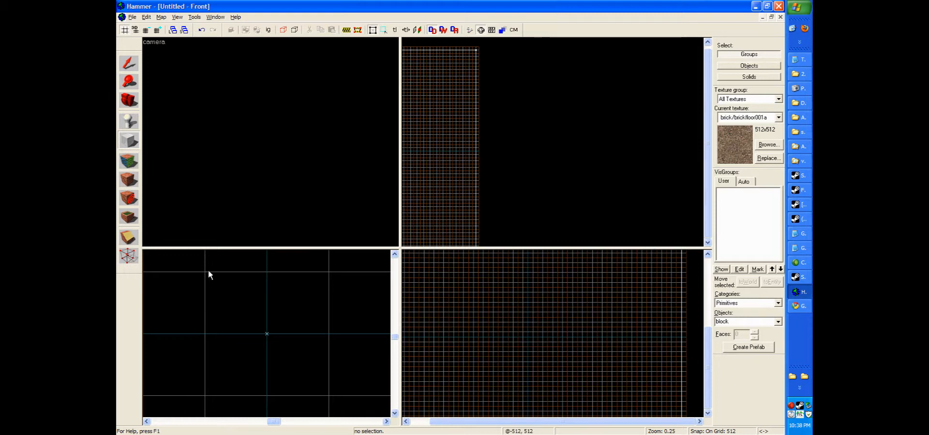
Place the 3D camera inside the hollowed room so its textured walls render
left_click(129, 100)
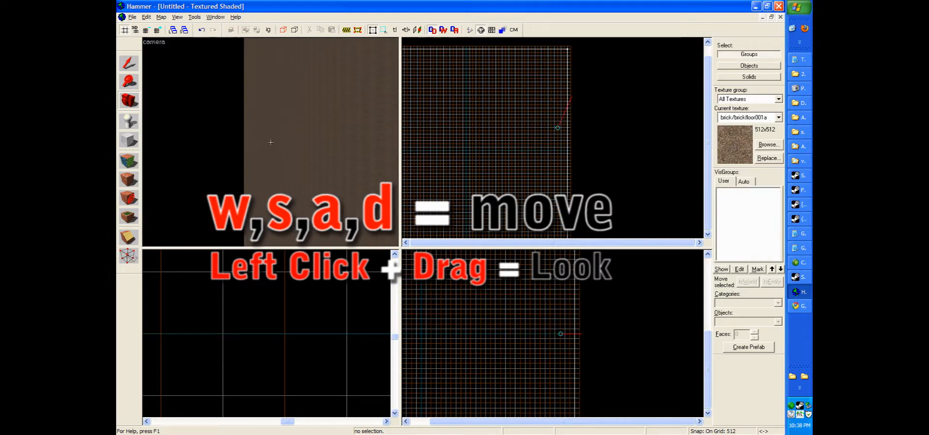
left_click(193, 17)
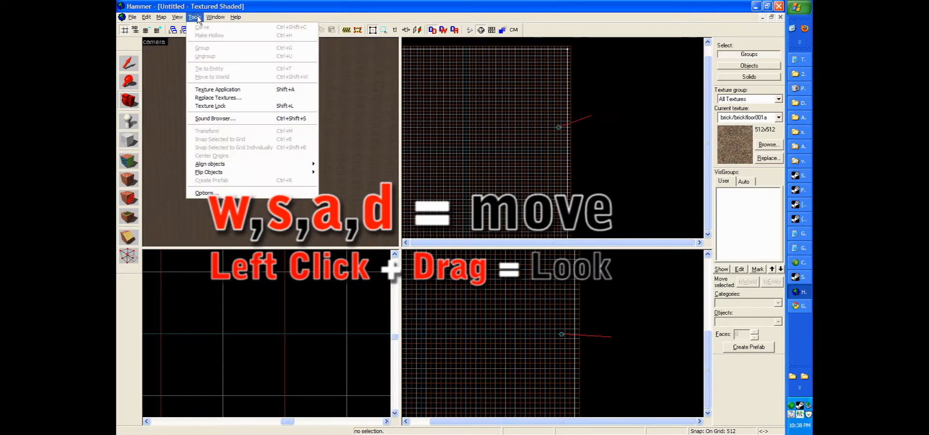
In Options' 3D views settings, extend the back clipping plane to 10000
left_click(205, 193)
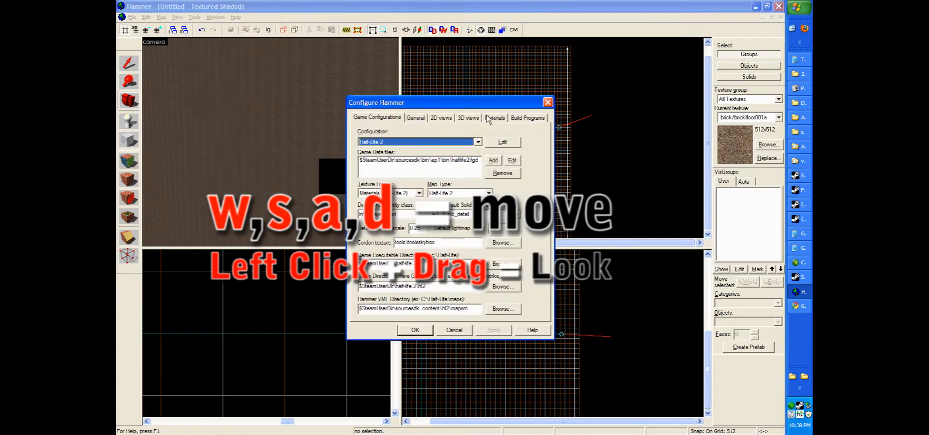
left_click(468, 117)
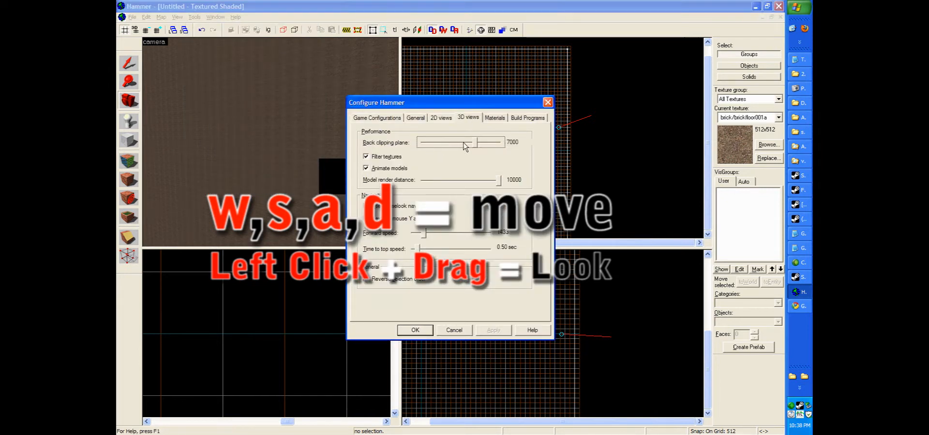
left_click_drag(465, 142, 500, 142)
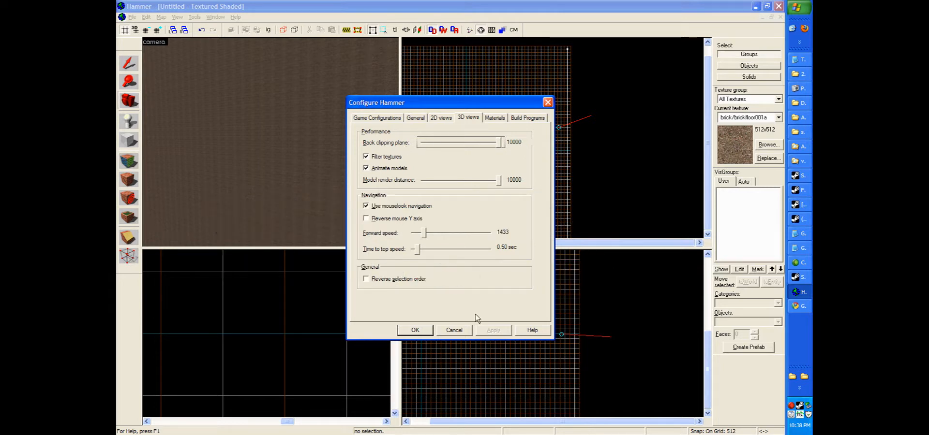
left_click(415, 330)
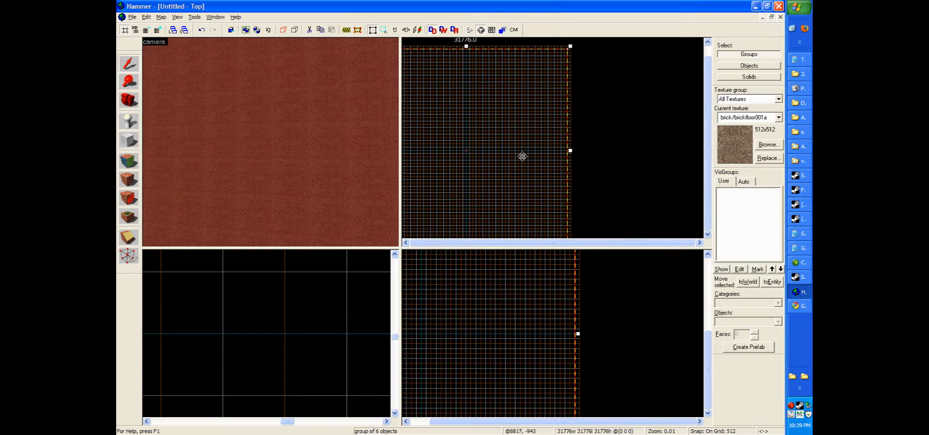
mouse_move(478, 125)
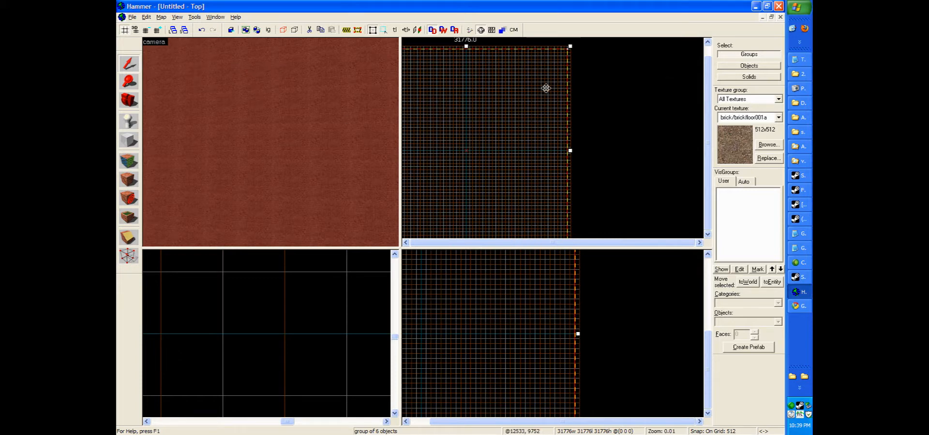
Browse the texture library filtered by 'too' and make toolsskybox the current texture
left_click(129, 159)
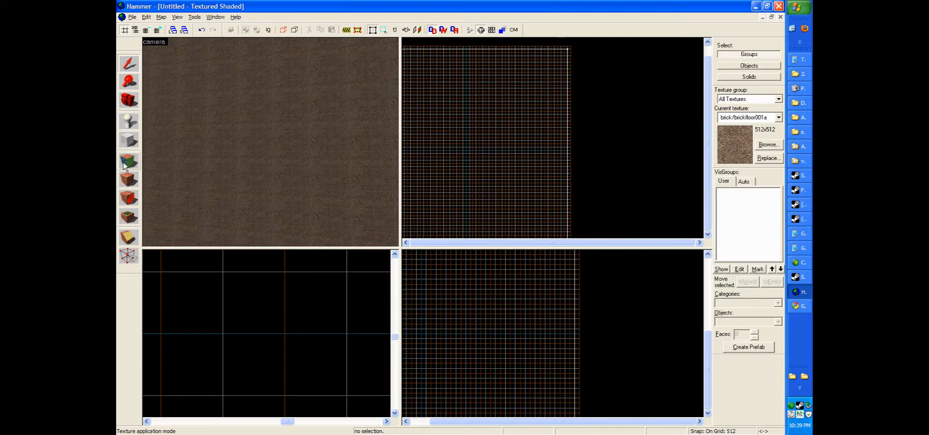
left_click(128, 163)
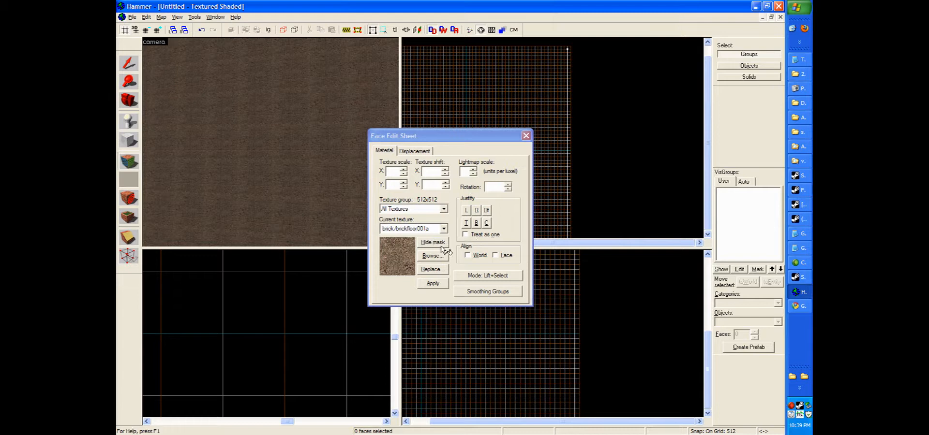
left_click(433, 256)
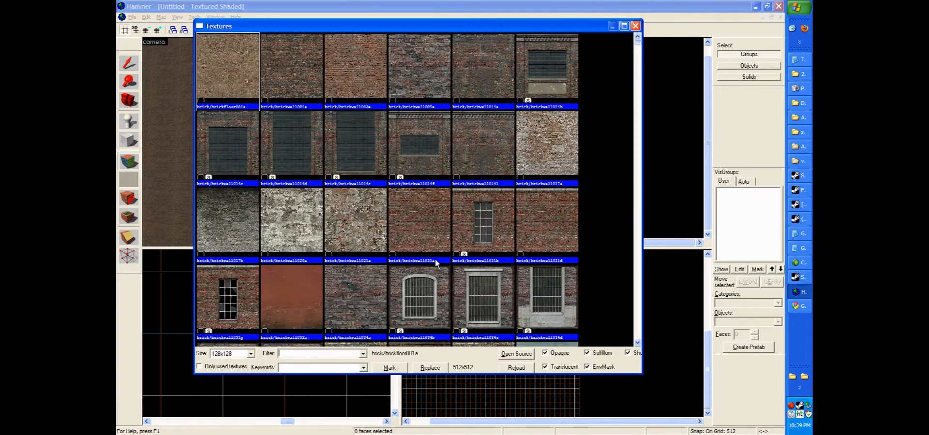
type("toolssky")
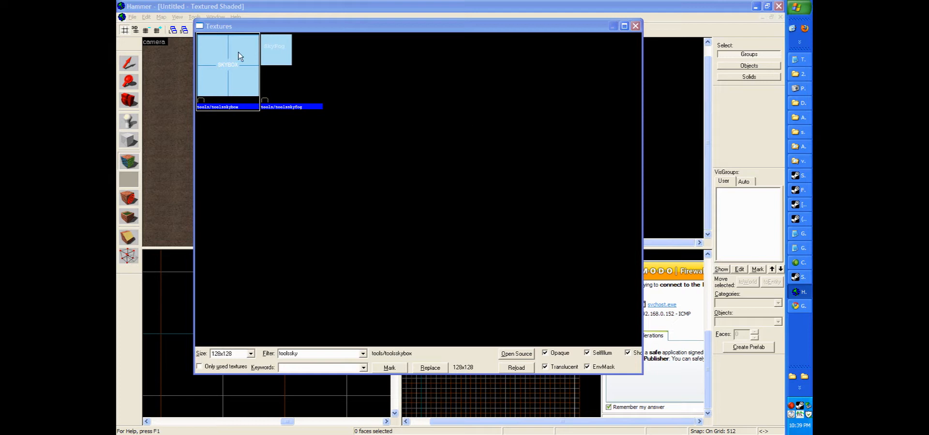
mouse_move(218, 73)
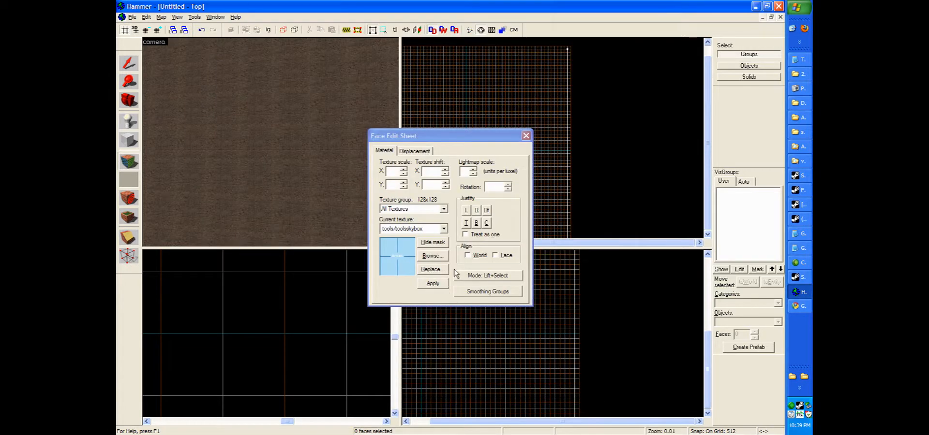
Set the face edit mode to Apply (texture only)
left_click(488, 276)
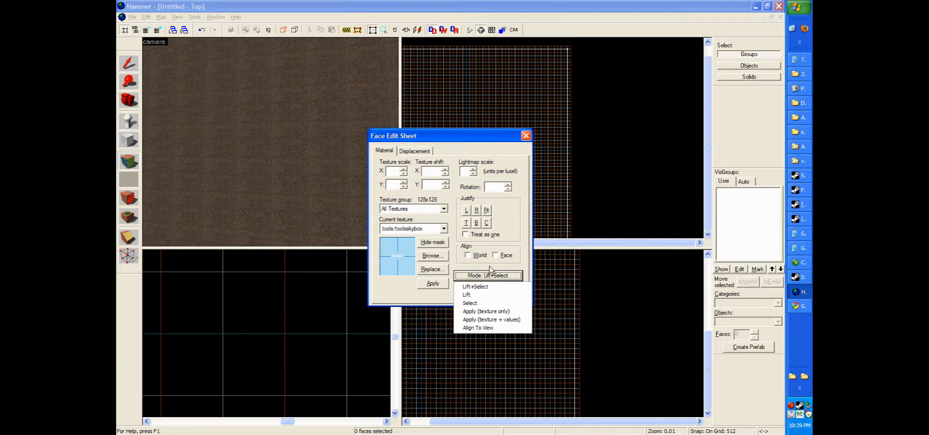
mouse_move(486, 311)
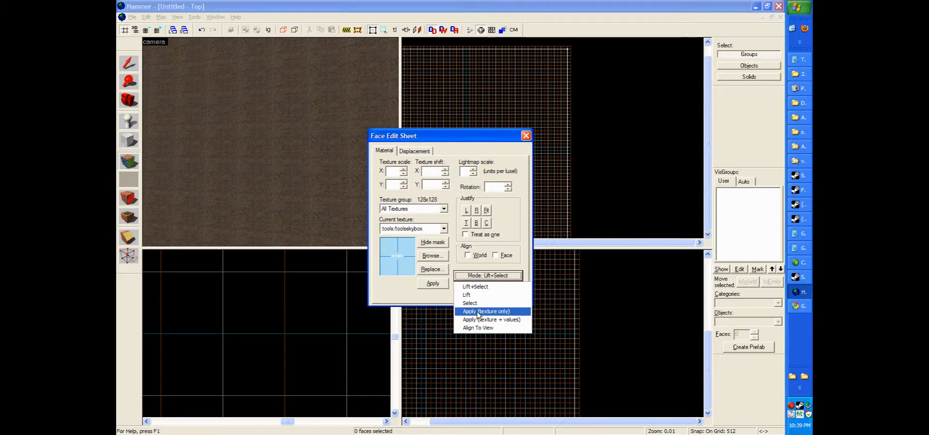
left_click(484, 311)
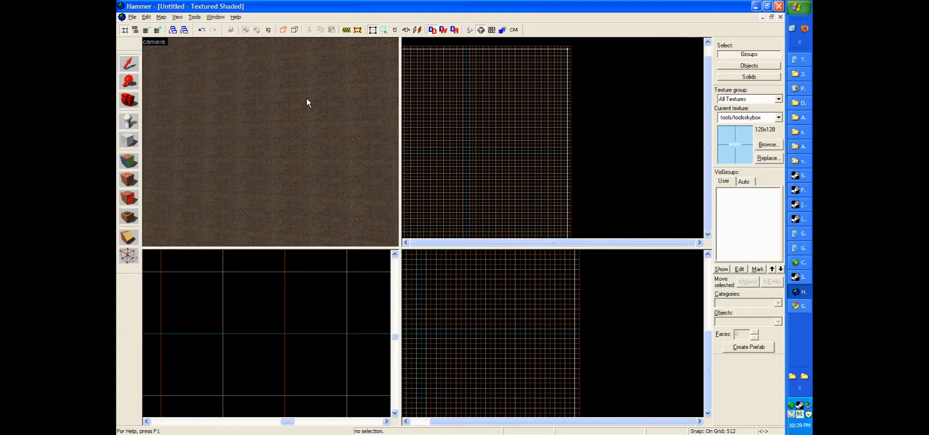
Paint the room's faces with toolsskybox and close the Face Edit Sheet
left_click(129, 160)
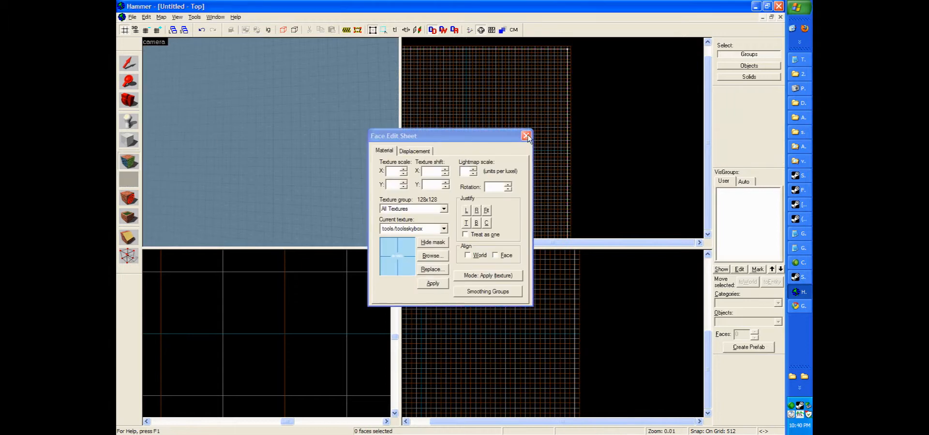
mouse_move(527, 137)
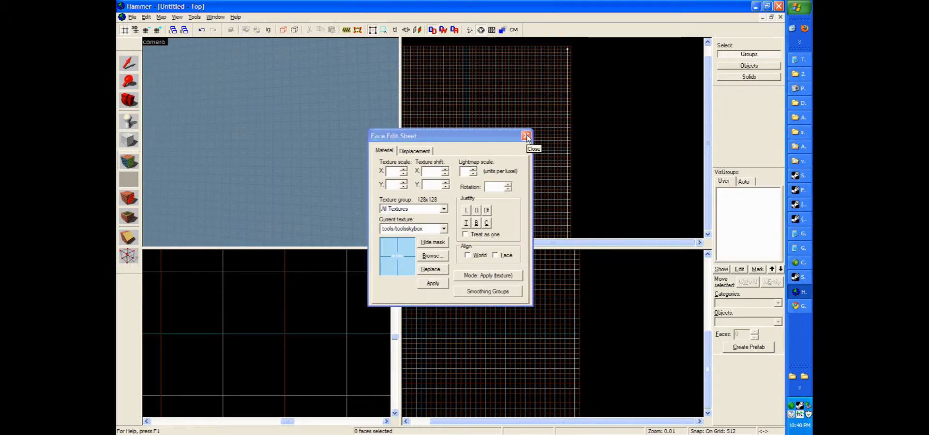
left_click(526, 136)
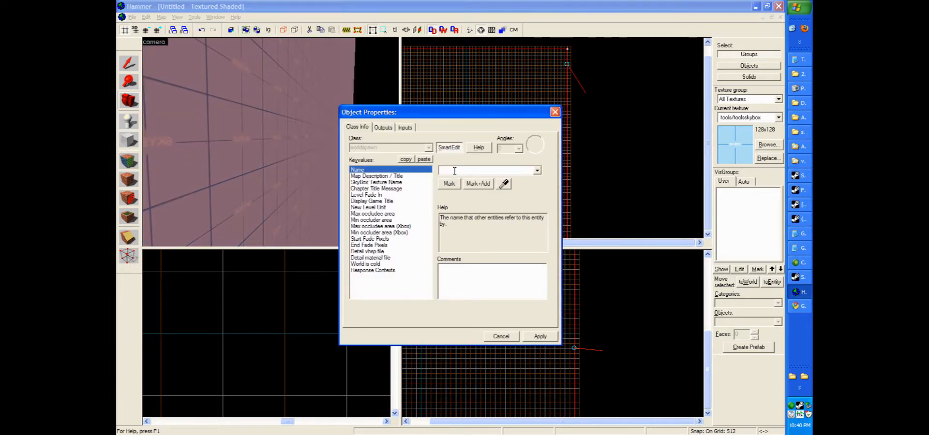
Name the world entity 'GMOD MAP' and view the SkyBox Texture Name value sky_day01_01
type("GMOD MAP")
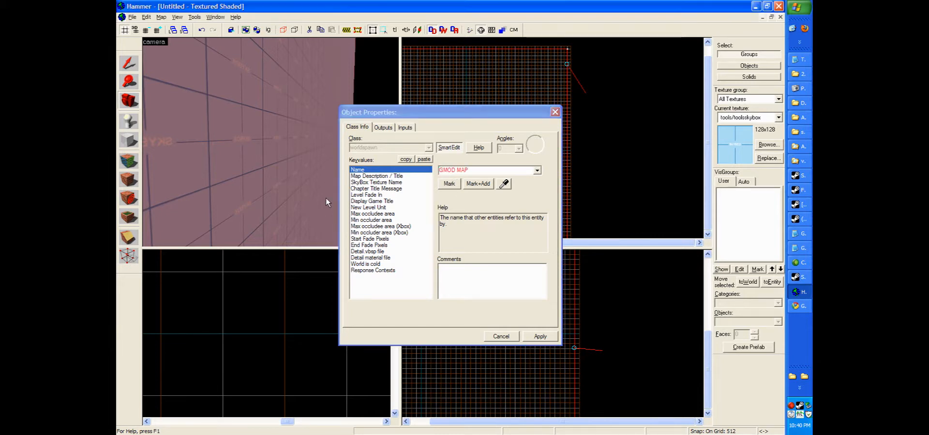
left_click(376, 176)
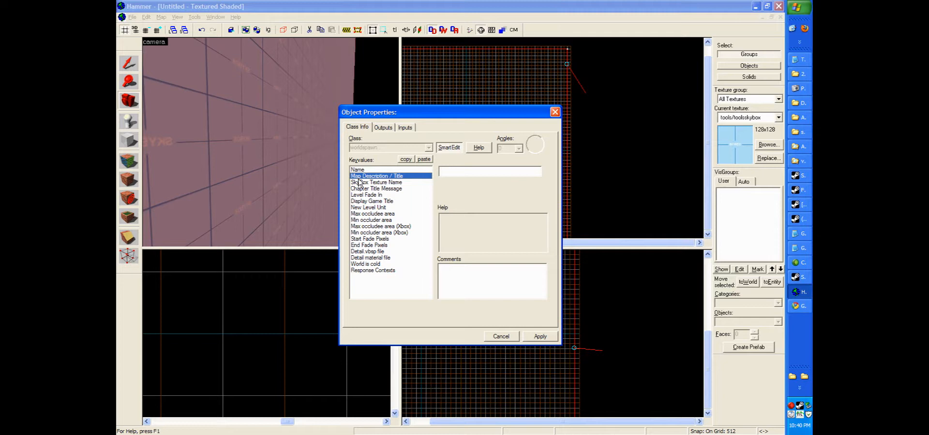
left_click(377, 182)
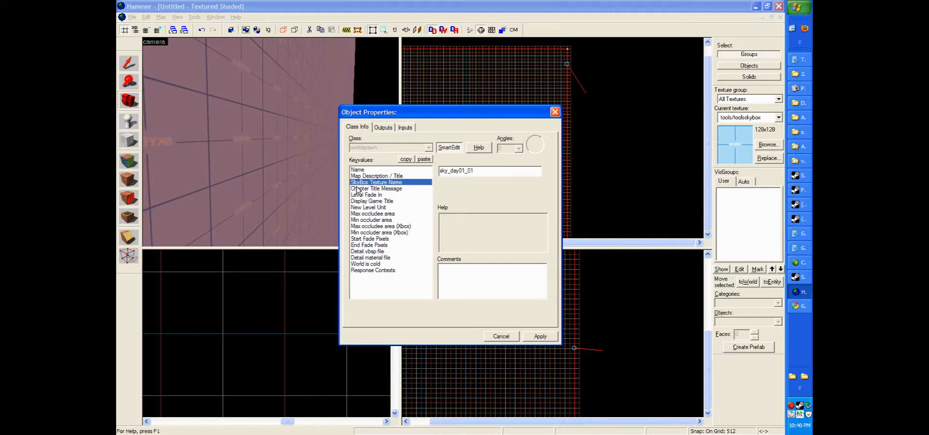
mouse_move(502, 192)
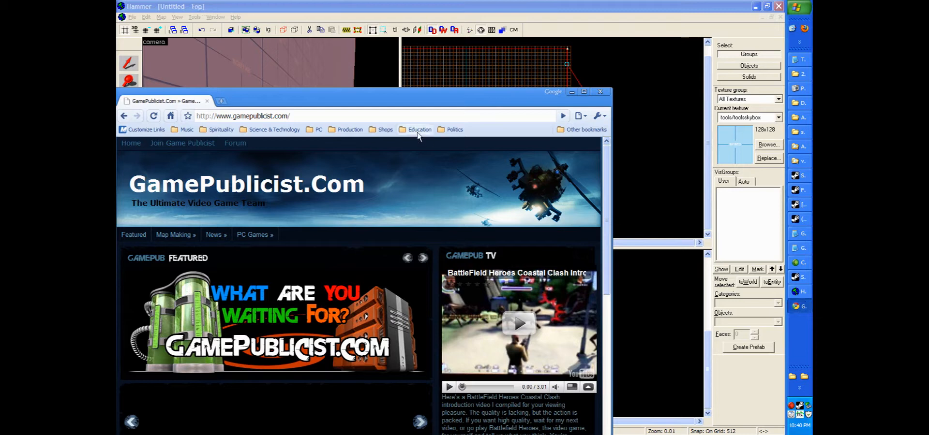
Search Chrome for 'sky' to find a sky list, then put the browser away when it fails
left_click(243, 115)
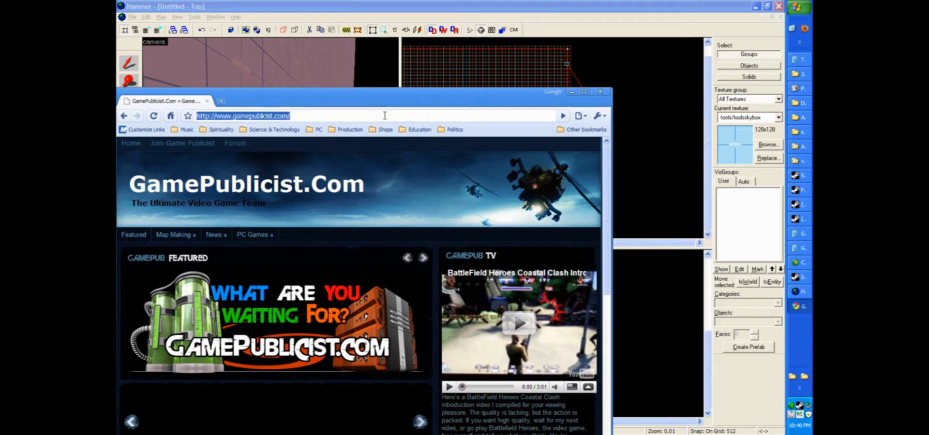
type("sky+list")
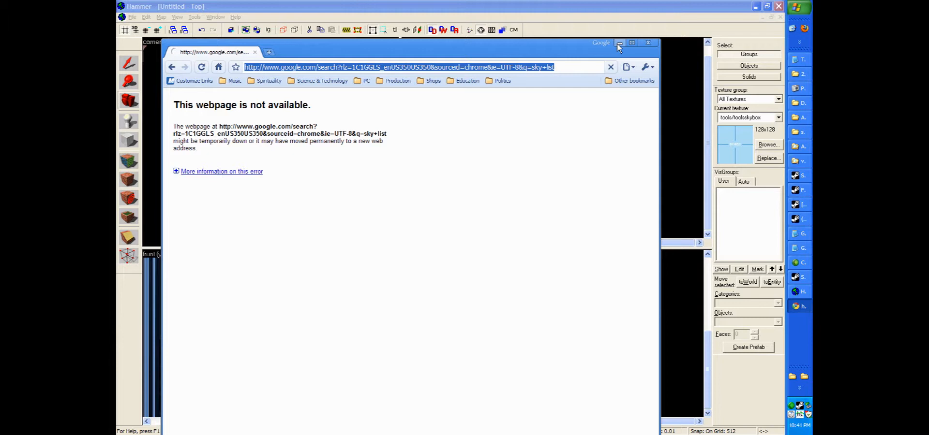
left_click(647, 42)
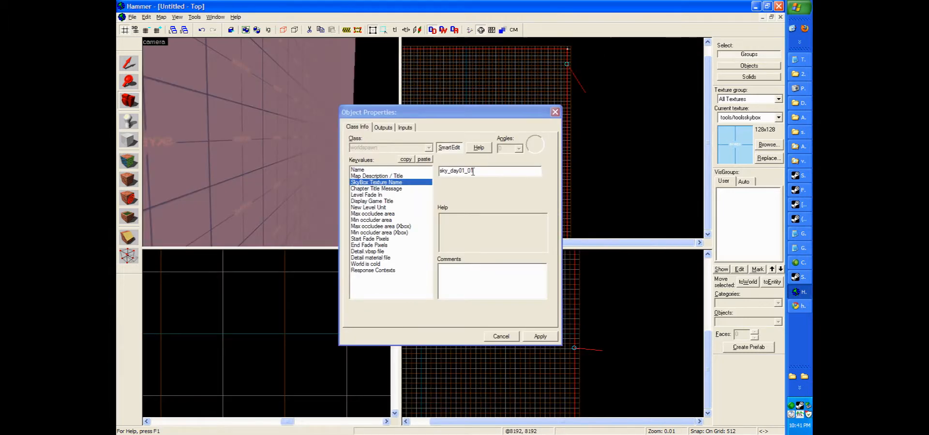
Leave the SkyBox Texture Name as sky_day01_01 and close Object Properties
triple_click(468, 171)
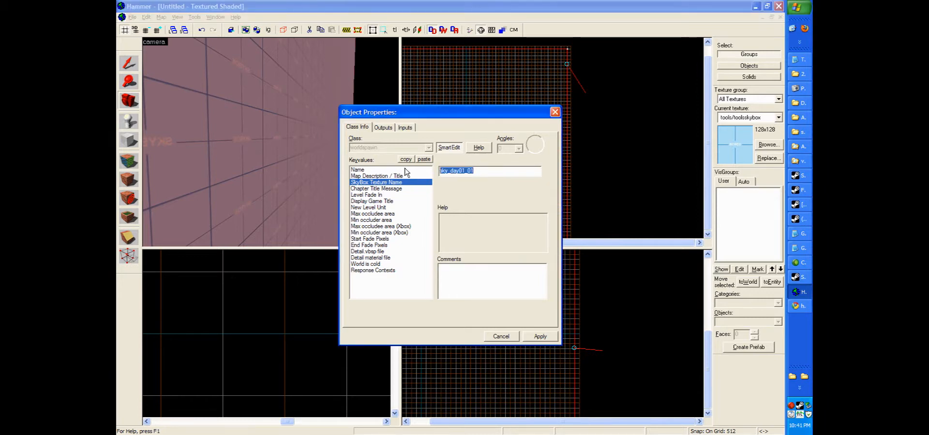
left_click(492, 171)
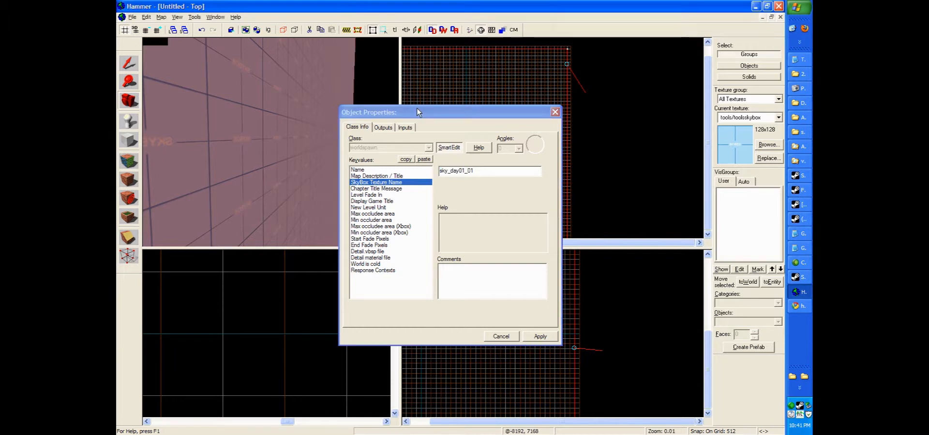
left_click_drag(418, 112, 385, 154)
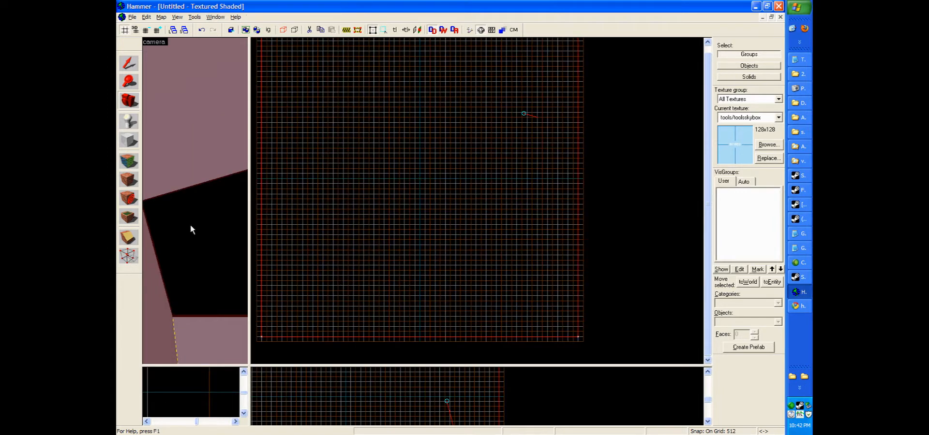
mouse_move(129, 163)
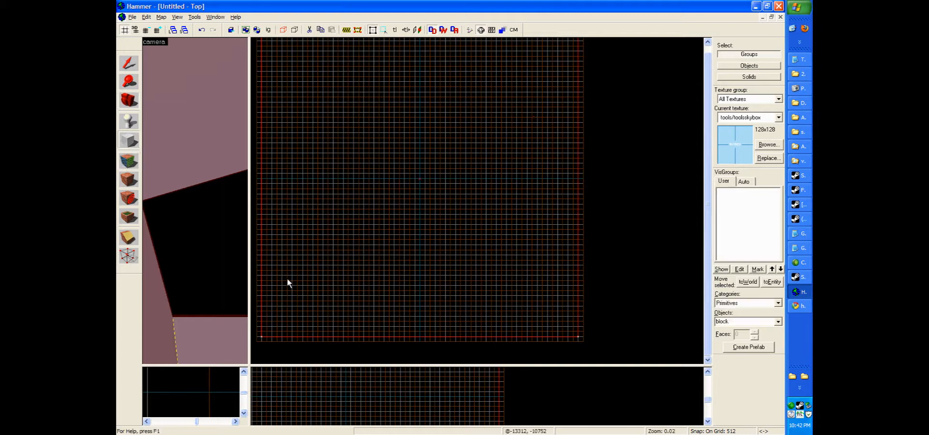
Briefly switch to the entity tool, then return to creating solid block primitives
left_click(129, 140)
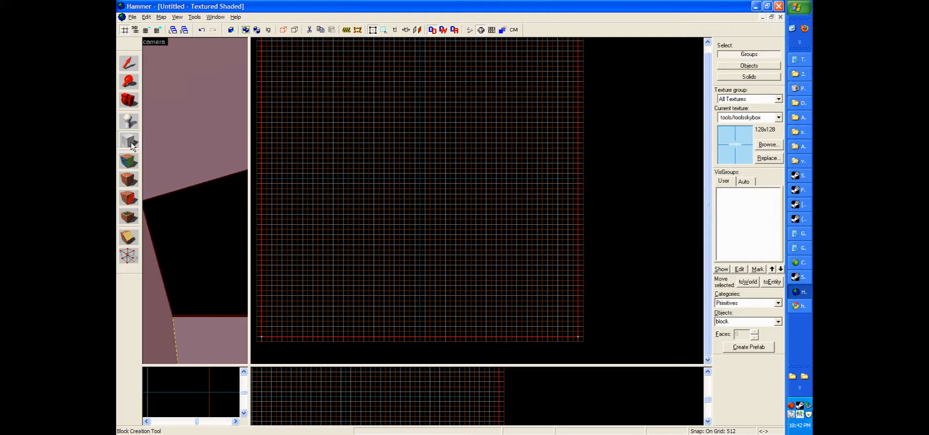
left_click(129, 131)
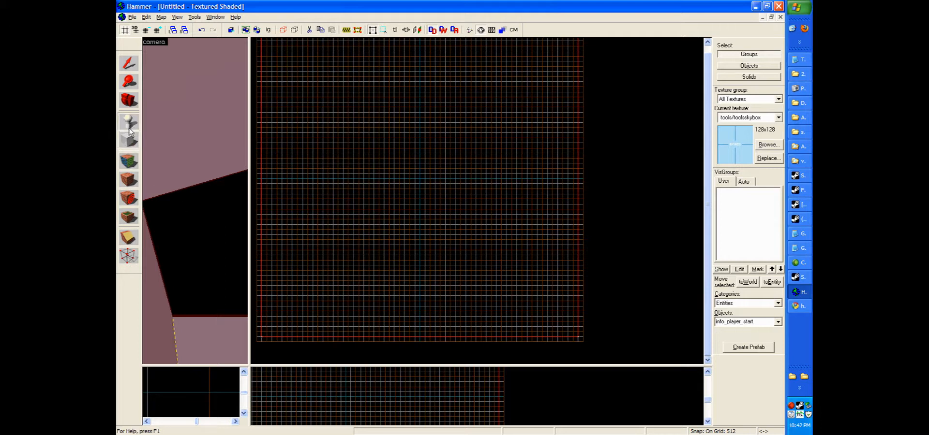
left_click(129, 131)
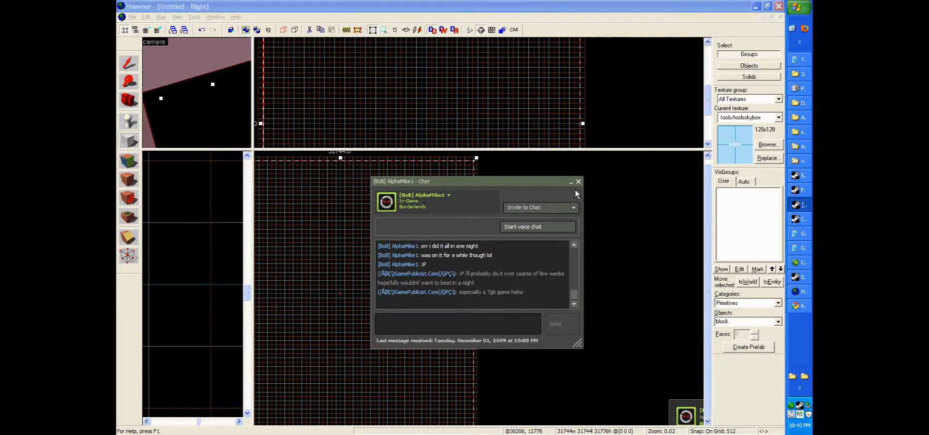
Dismiss the Steam chat popup and zoom out to size the 31744-unit floor block
left_click(577, 181)
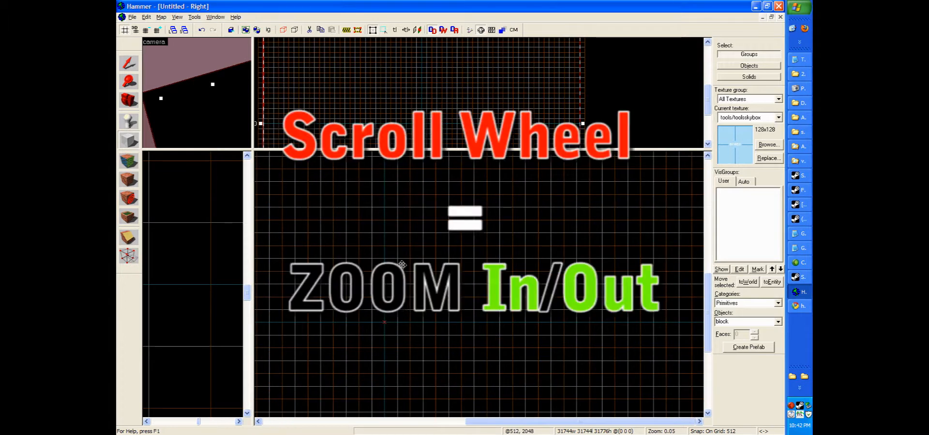
scroll("down", 3)
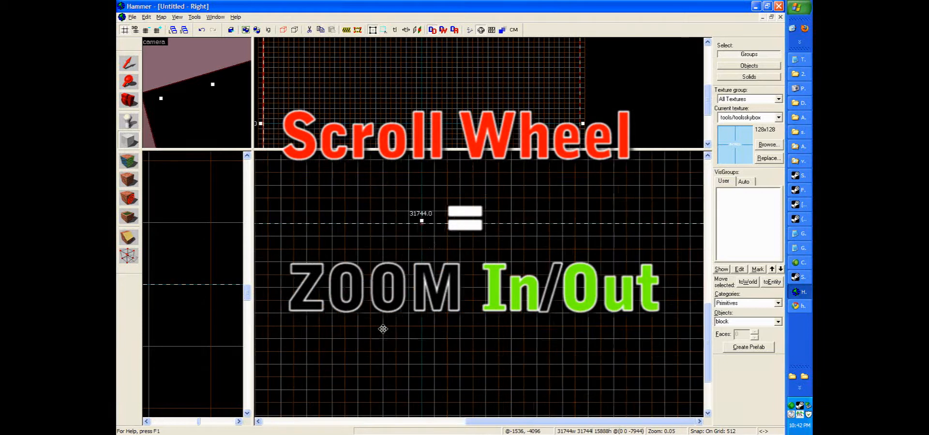
scroll("down", 3)
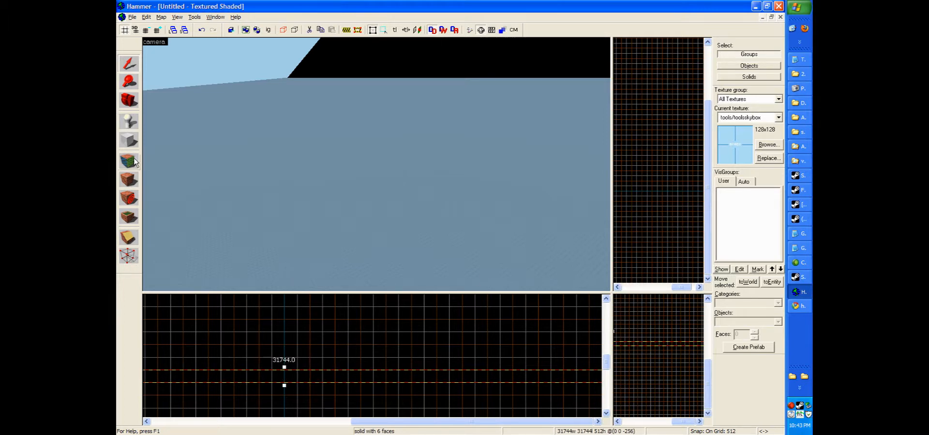
Browse textures filtered by 'grass' and make nature/grassfloor002a the current texture
left_click(129, 161)
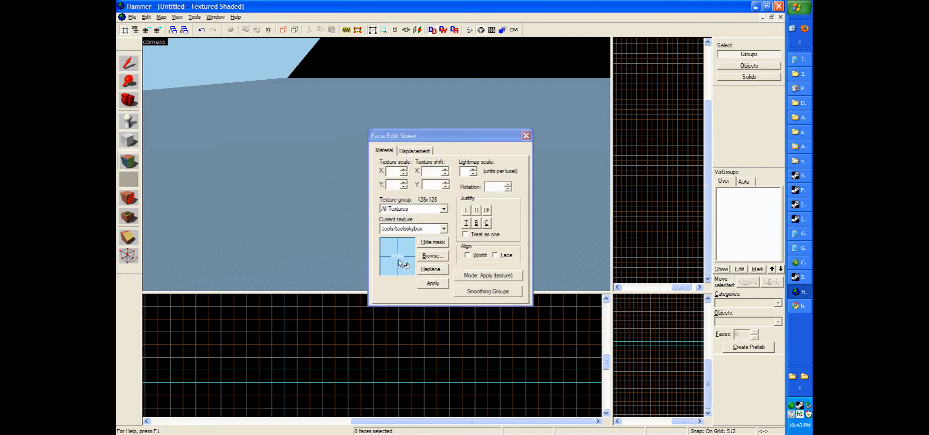
left_click(432, 255)
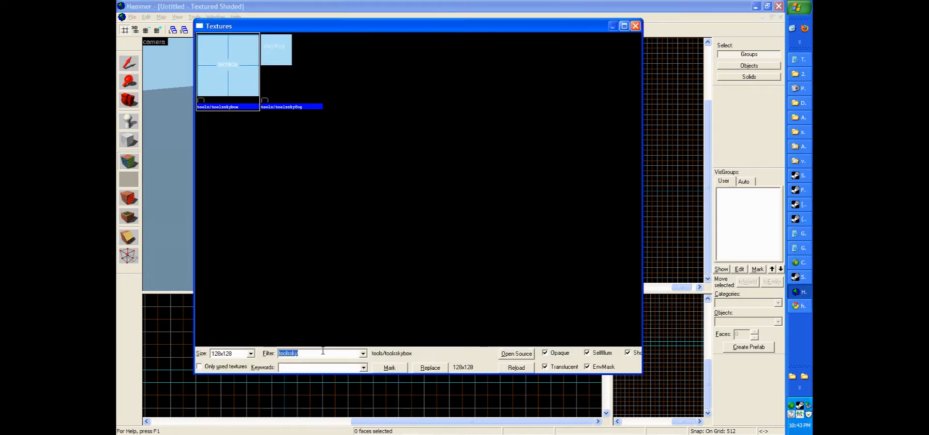
type("ground")
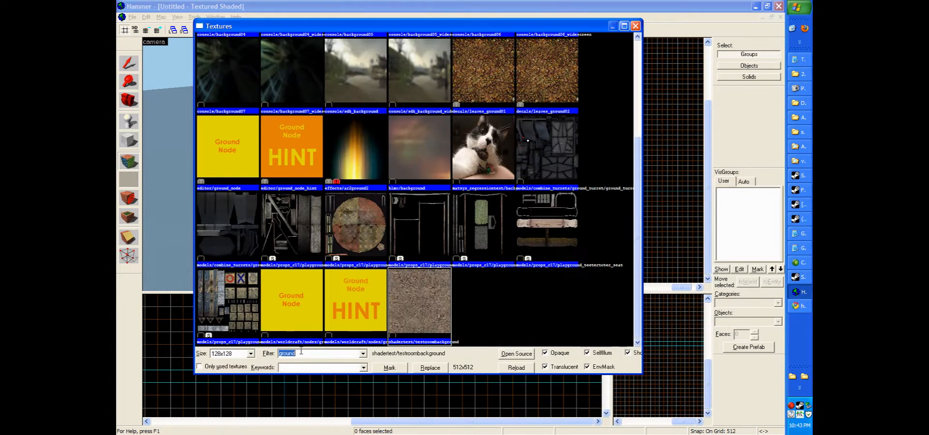
type("grass")
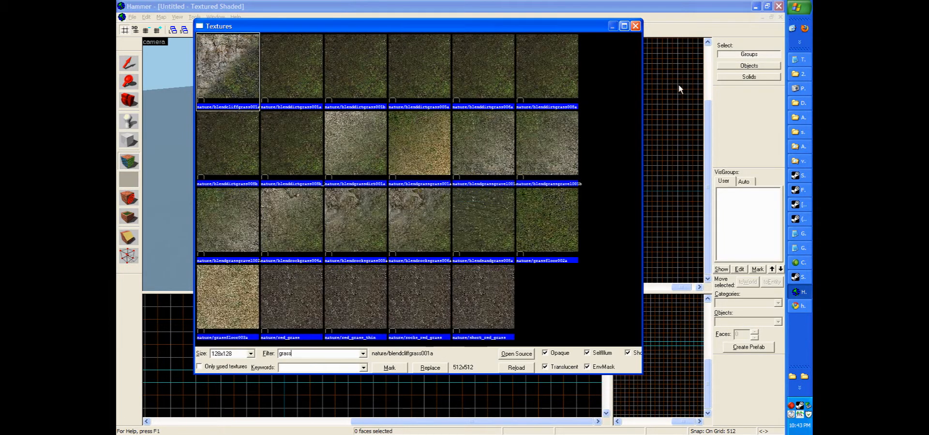
left_click(548, 223)
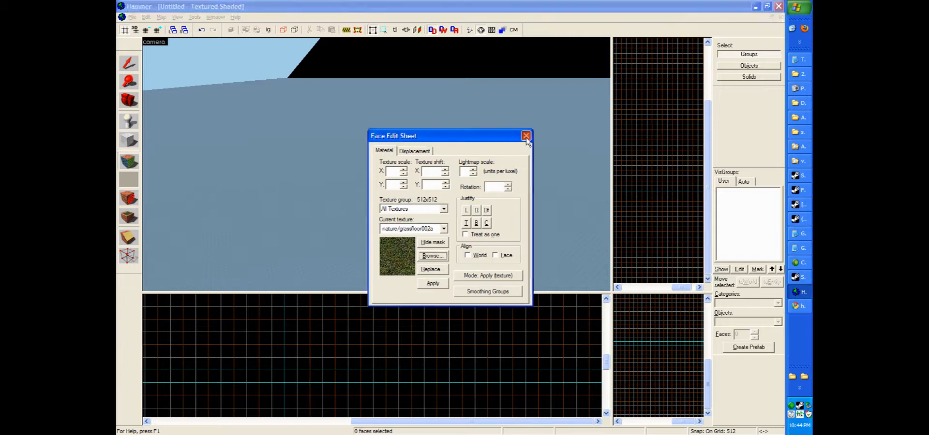
left_click(525, 135)
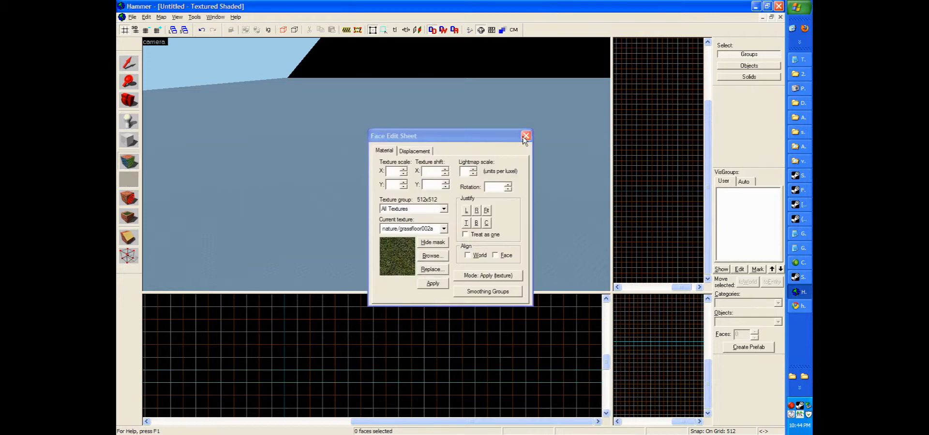
left_click(525, 137)
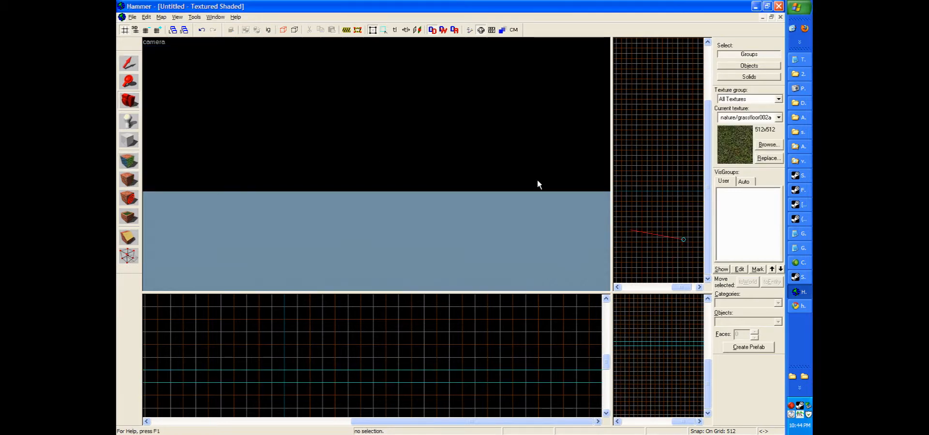